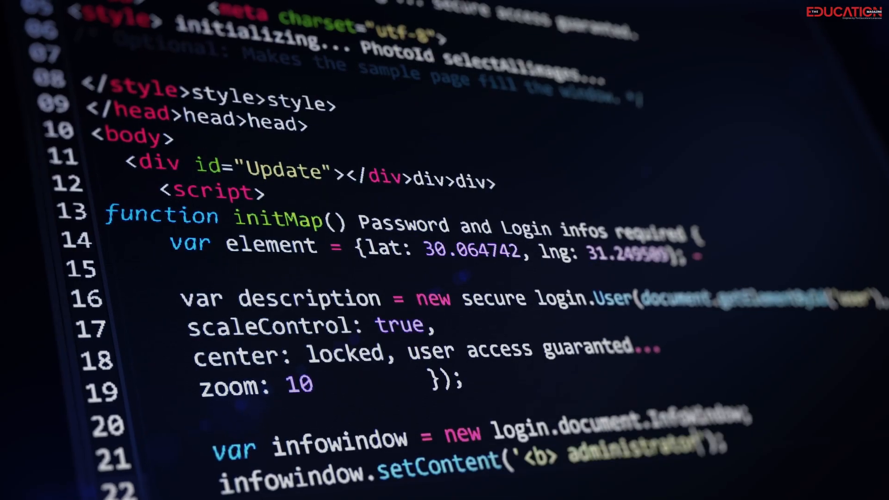
scroll(down, 3)
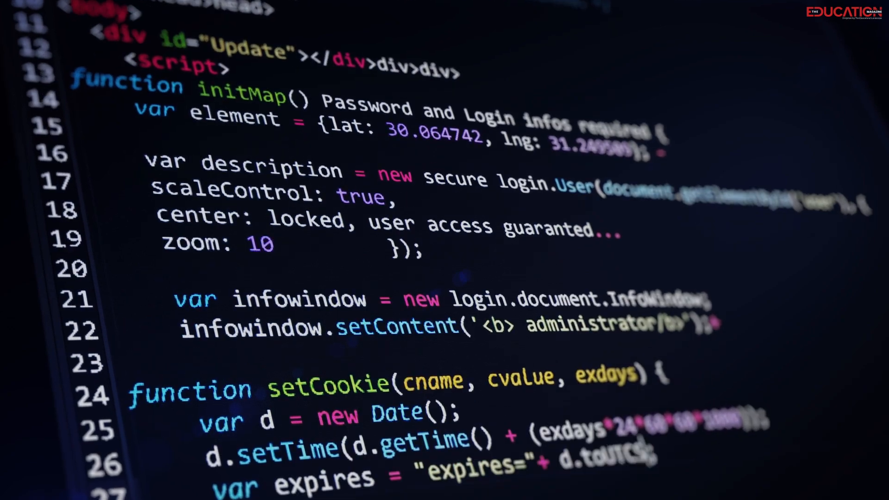